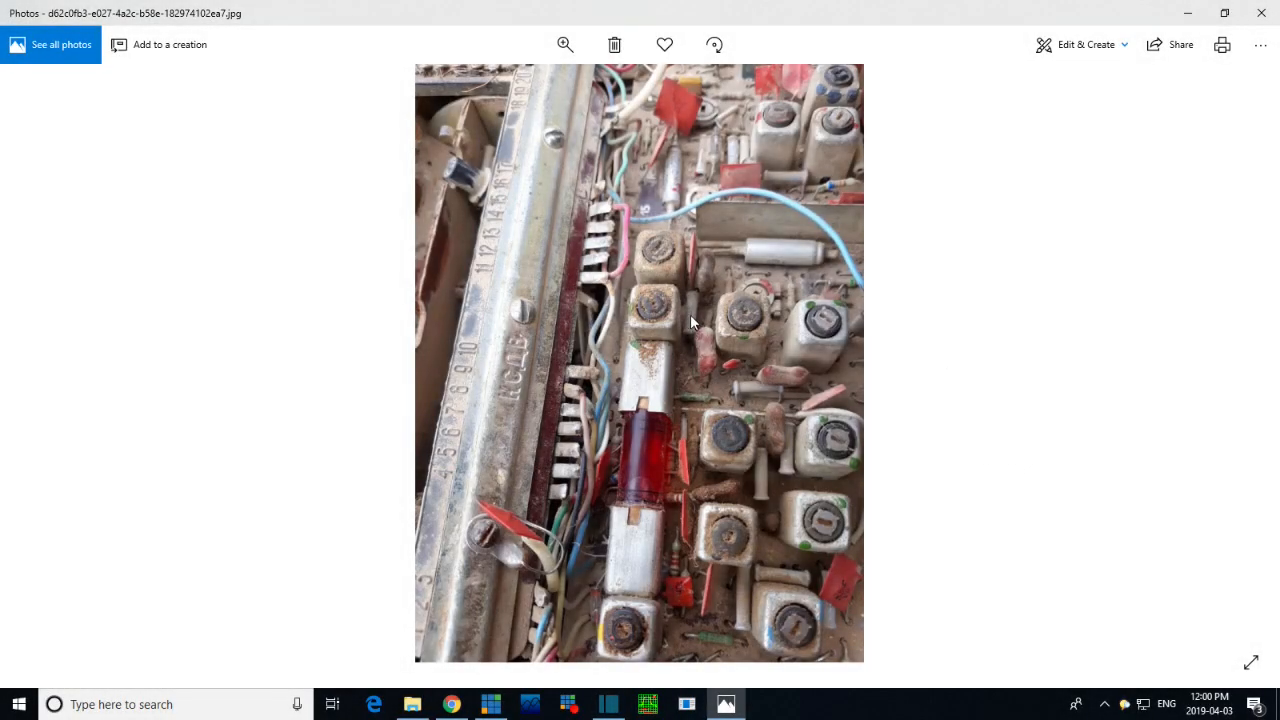
pyautogui.moveTo(677, 412)
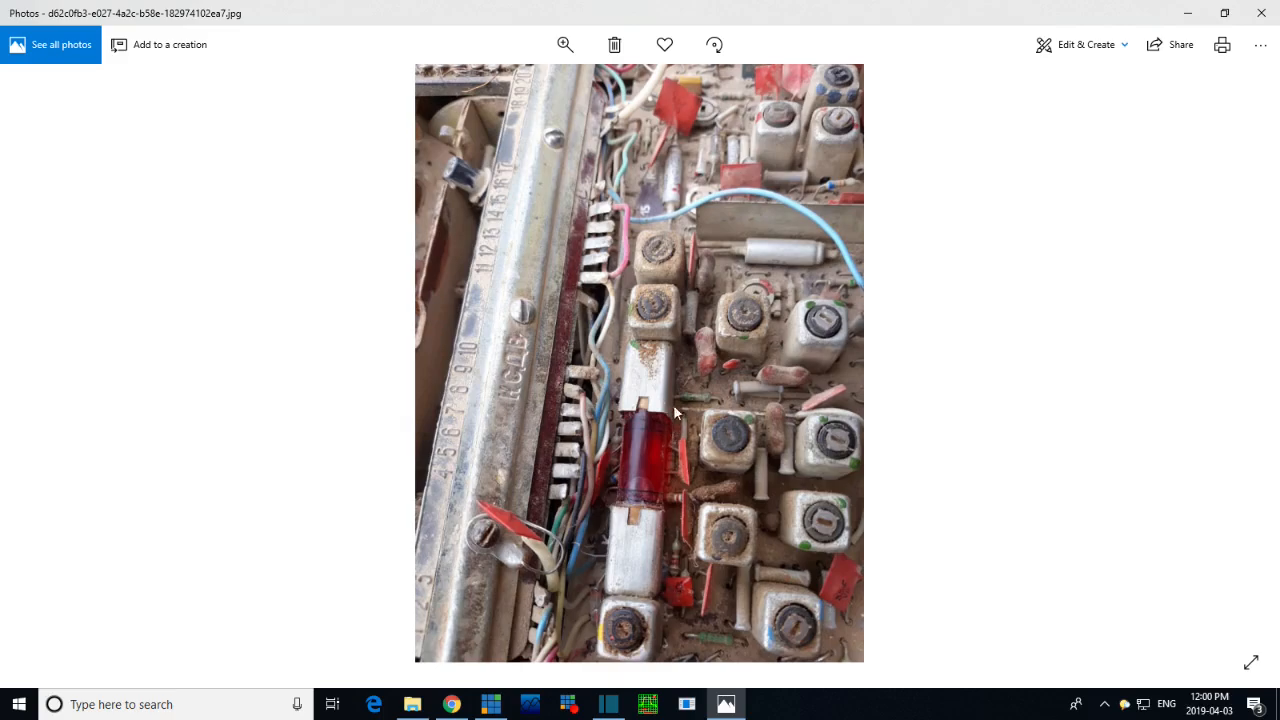
pyautogui.moveTo(692, 224)
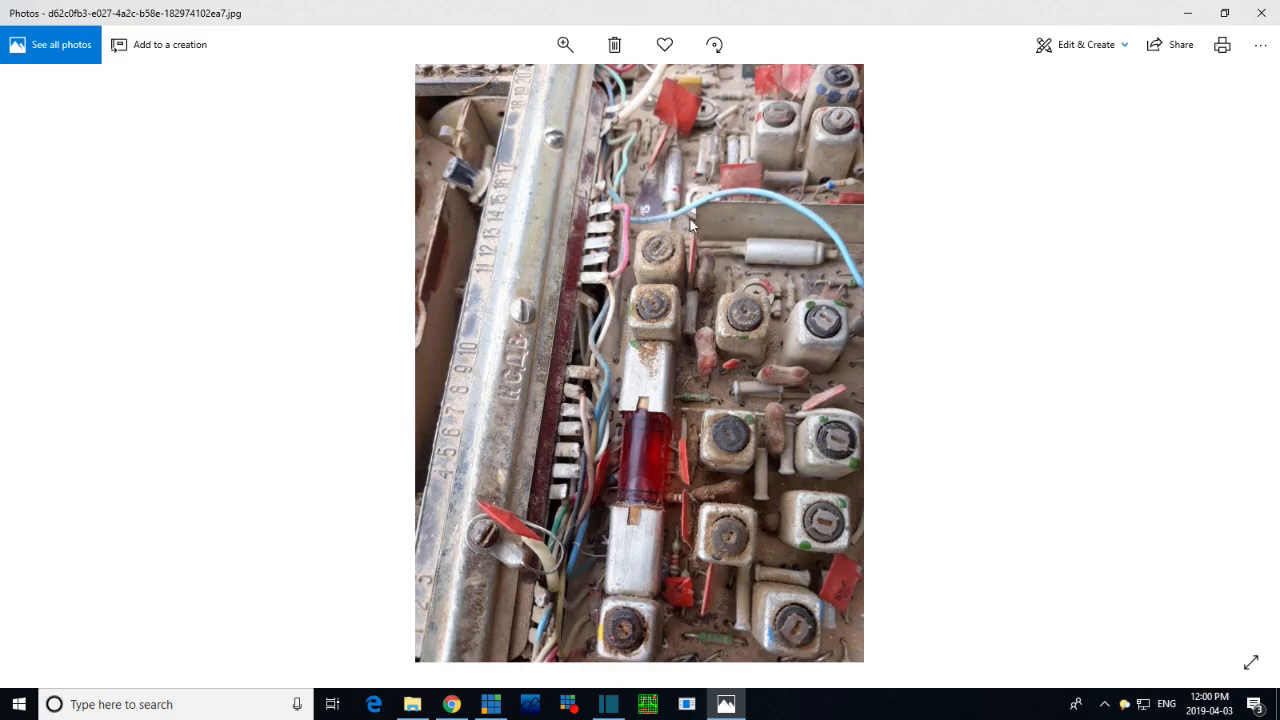
pyautogui.moveTo(595, 417)
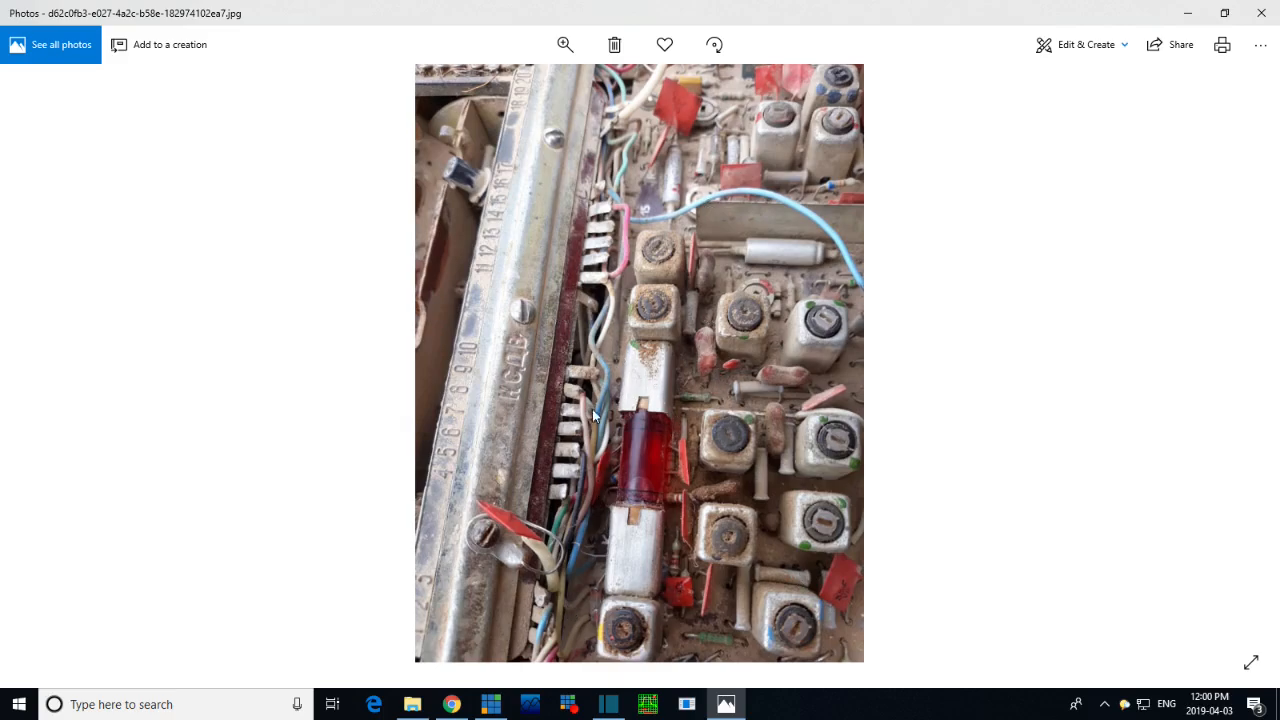
pyautogui.moveTo(701, 597)
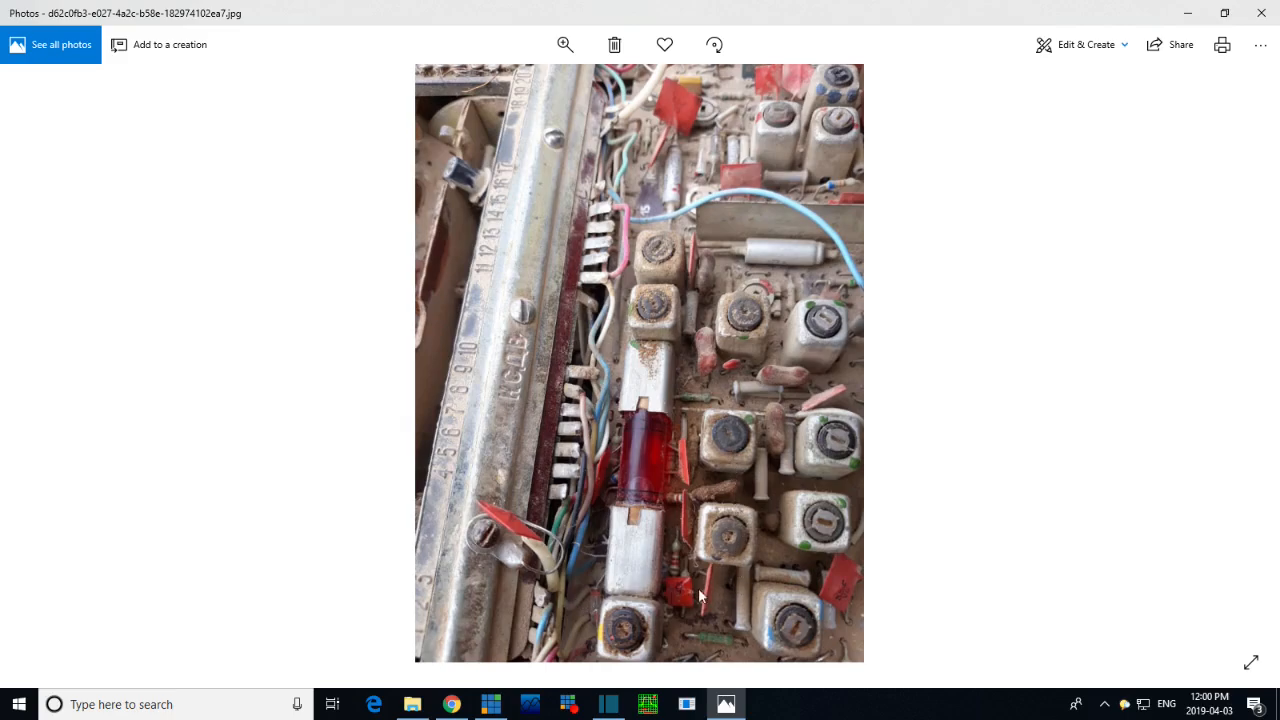
pyautogui.moveTo(975, 405)
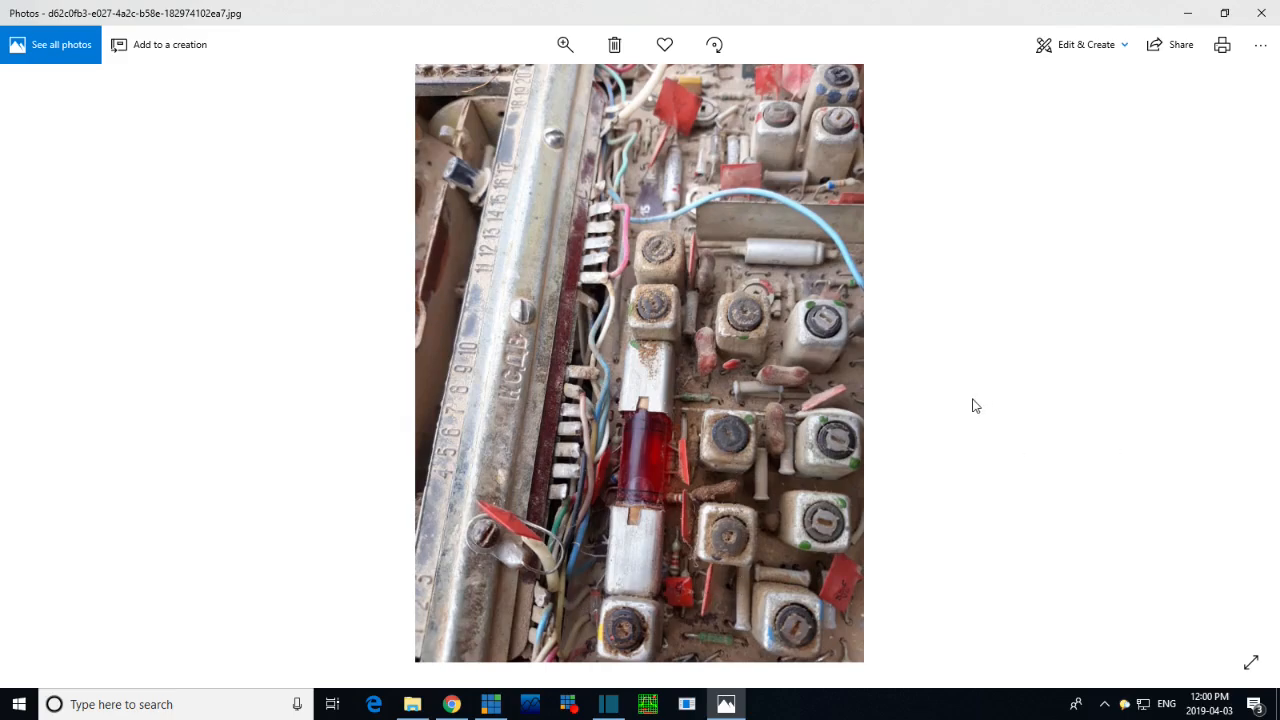
pyautogui.moveTo(954, 404)
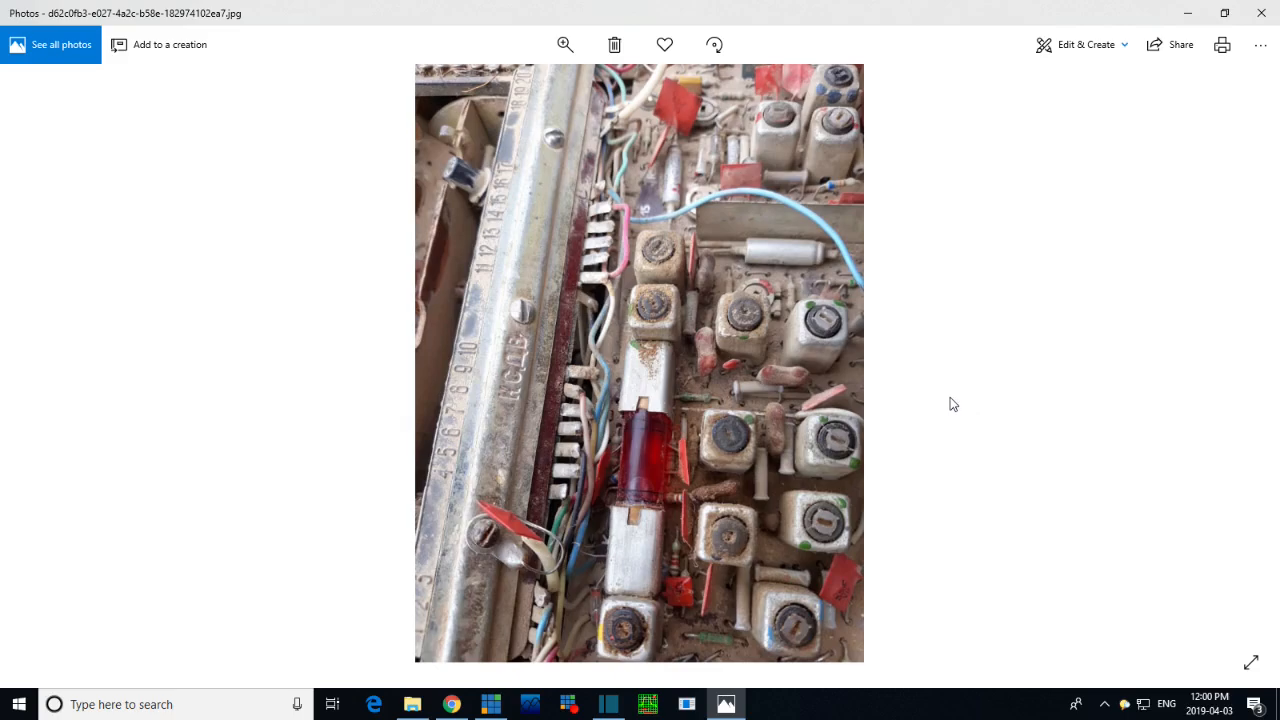
pyautogui.moveTo(920, 348)
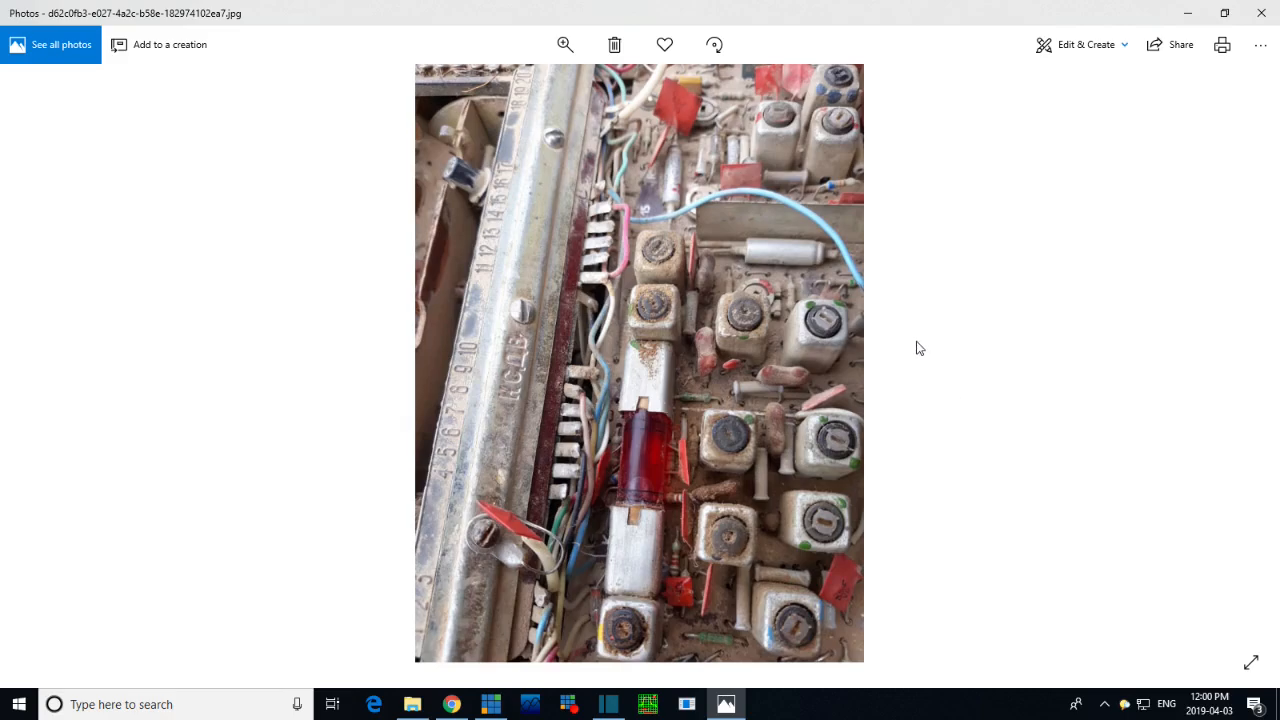
pyautogui.moveTo(592, 540)
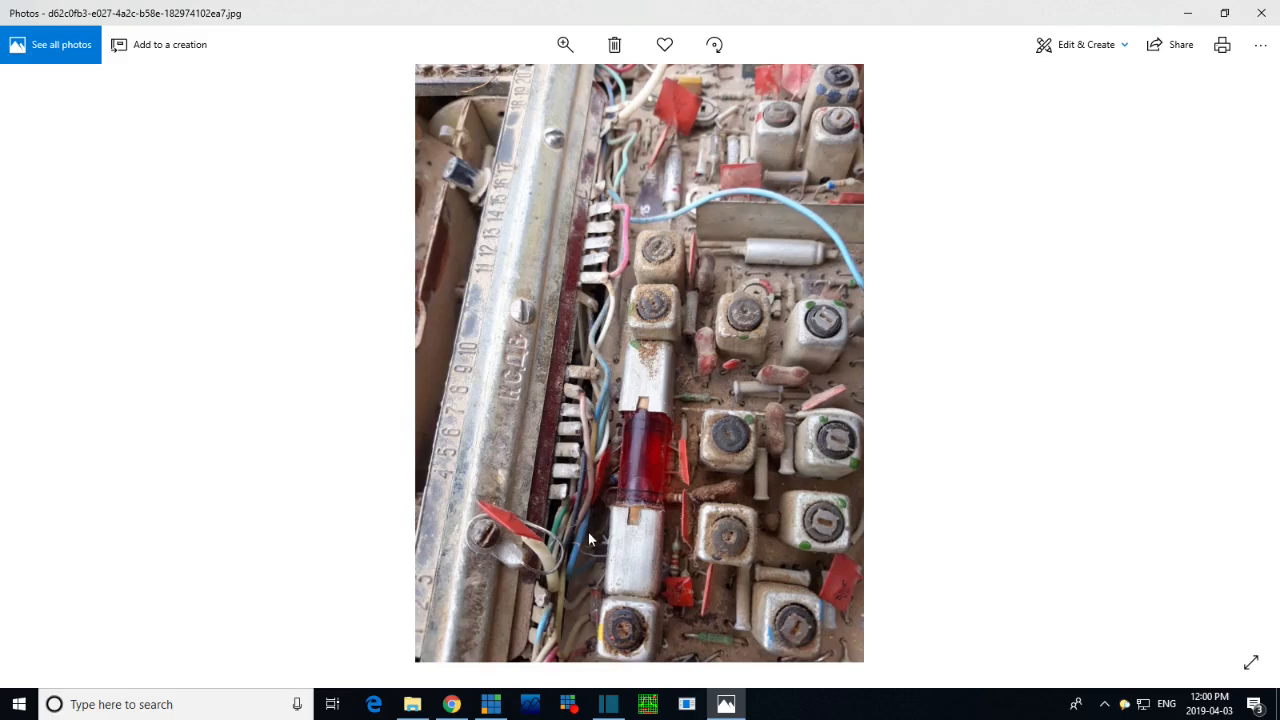
pyautogui.moveTo(625, 402)
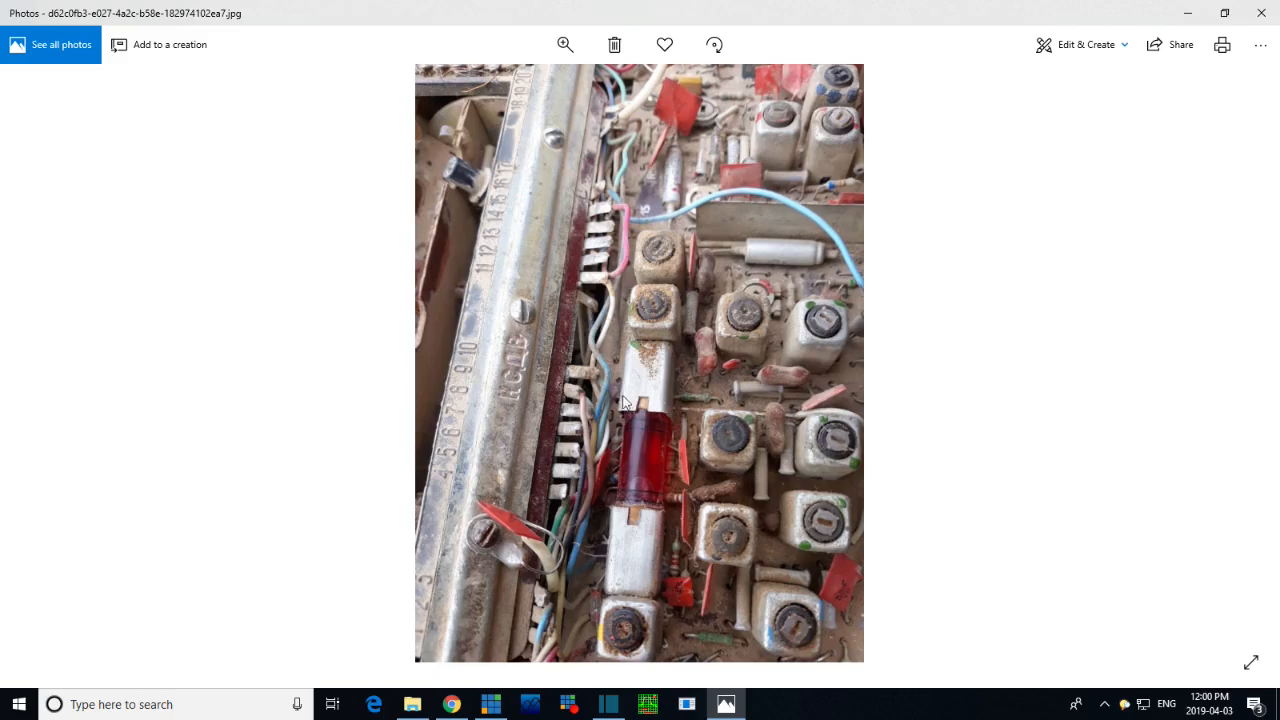
pyautogui.moveTo(676, 481)
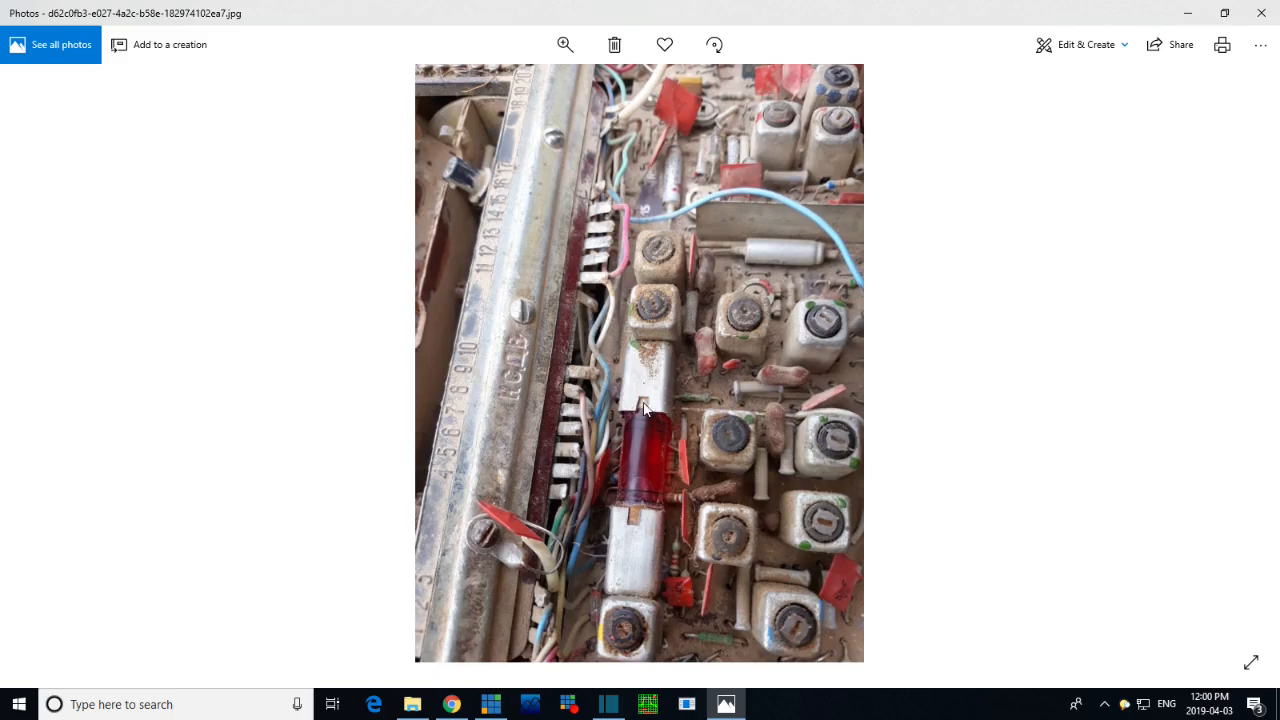
pyautogui.moveTo(658, 343)
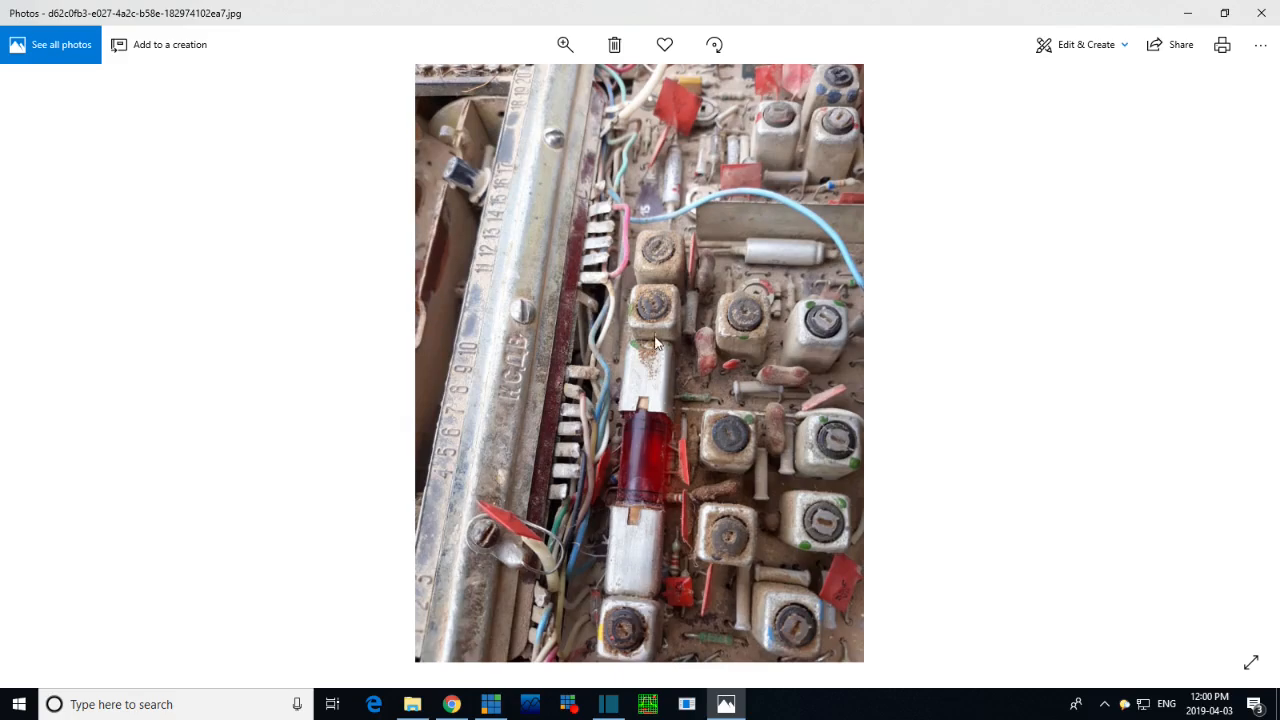
pyautogui.moveTo(619, 415)
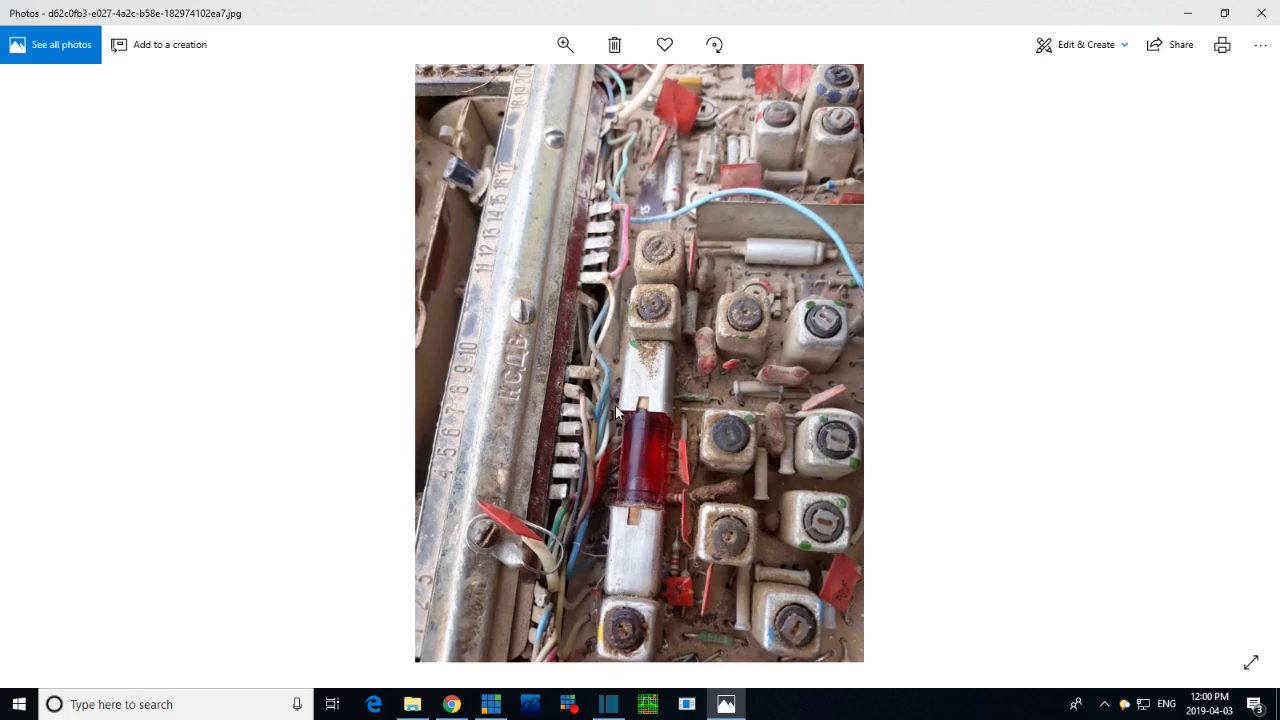
pyautogui.moveTo(678, 465)
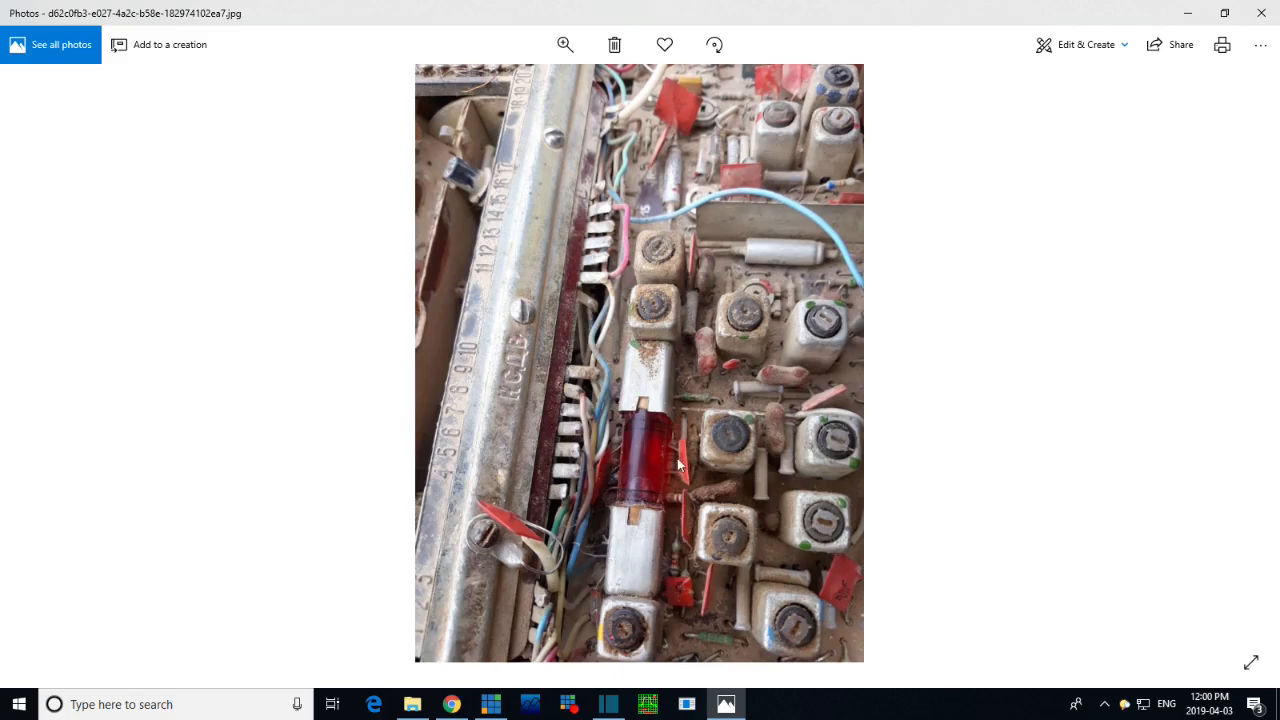
pyautogui.moveTo(596, 590)
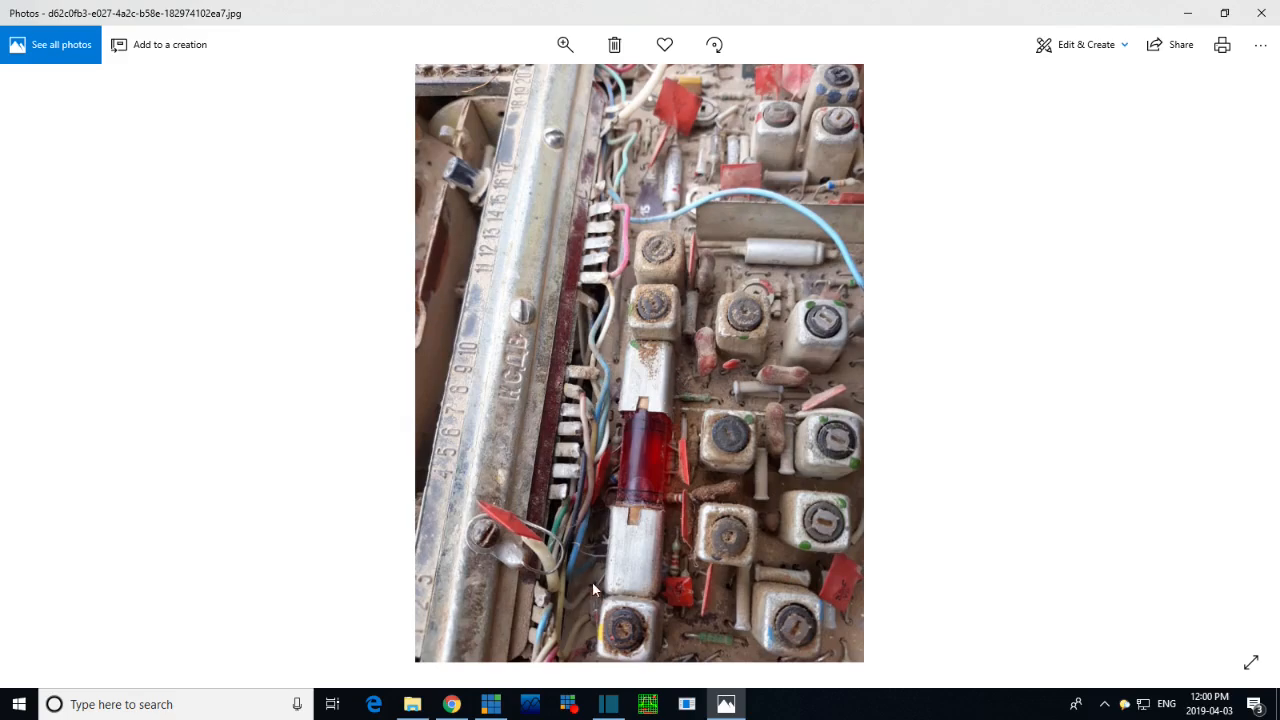
pyautogui.moveTo(765, 400)
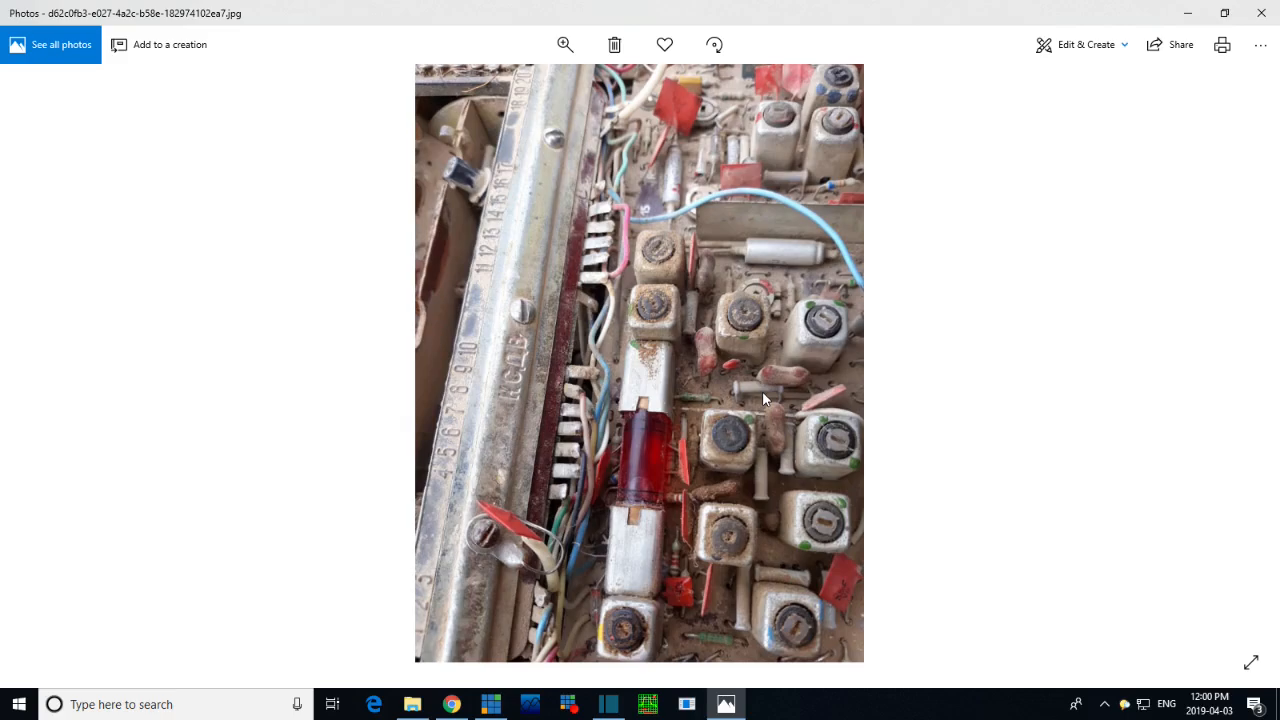
pyautogui.moveTo(572, 545)
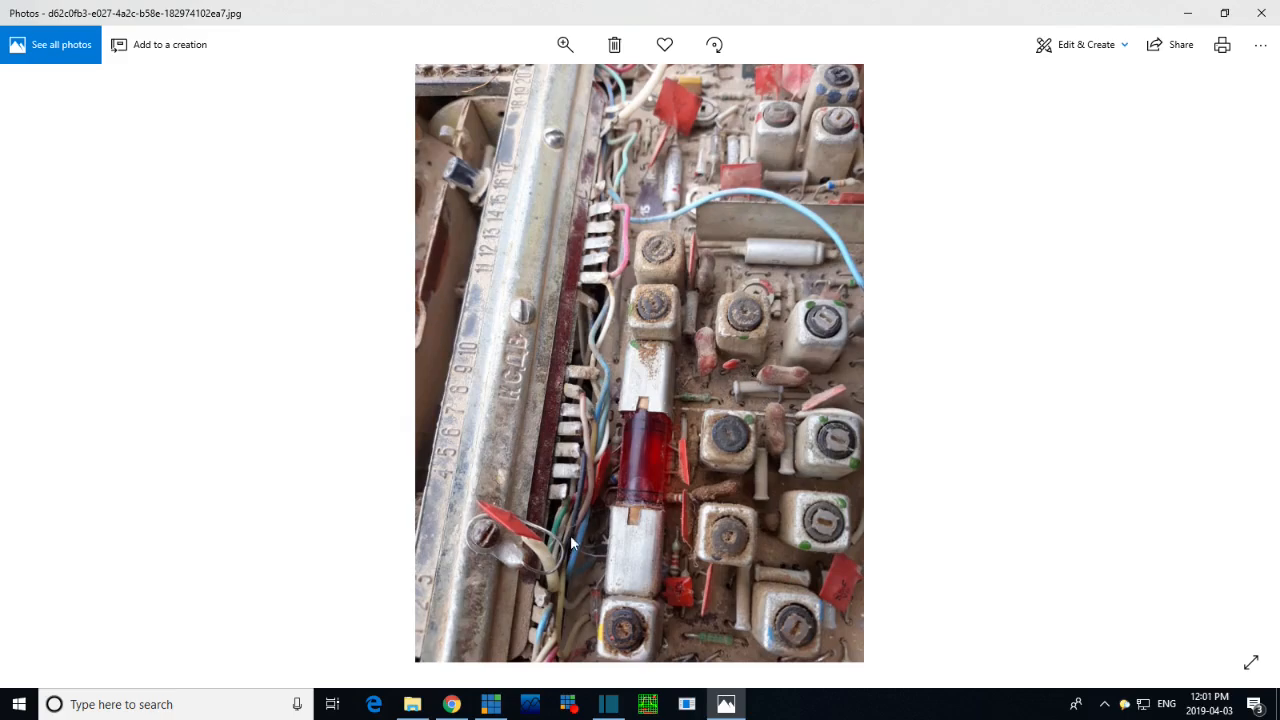
pyautogui.moveTo(722, 540)
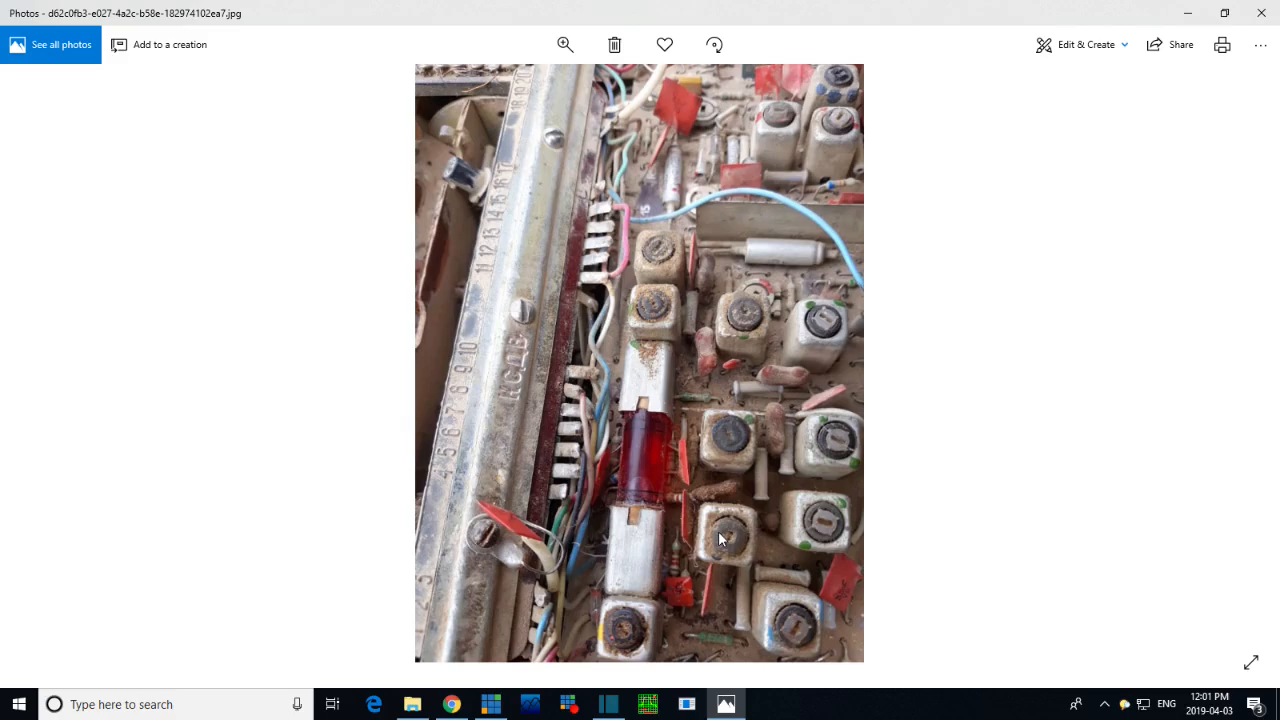
pyautogui.moveTo(731, 526)
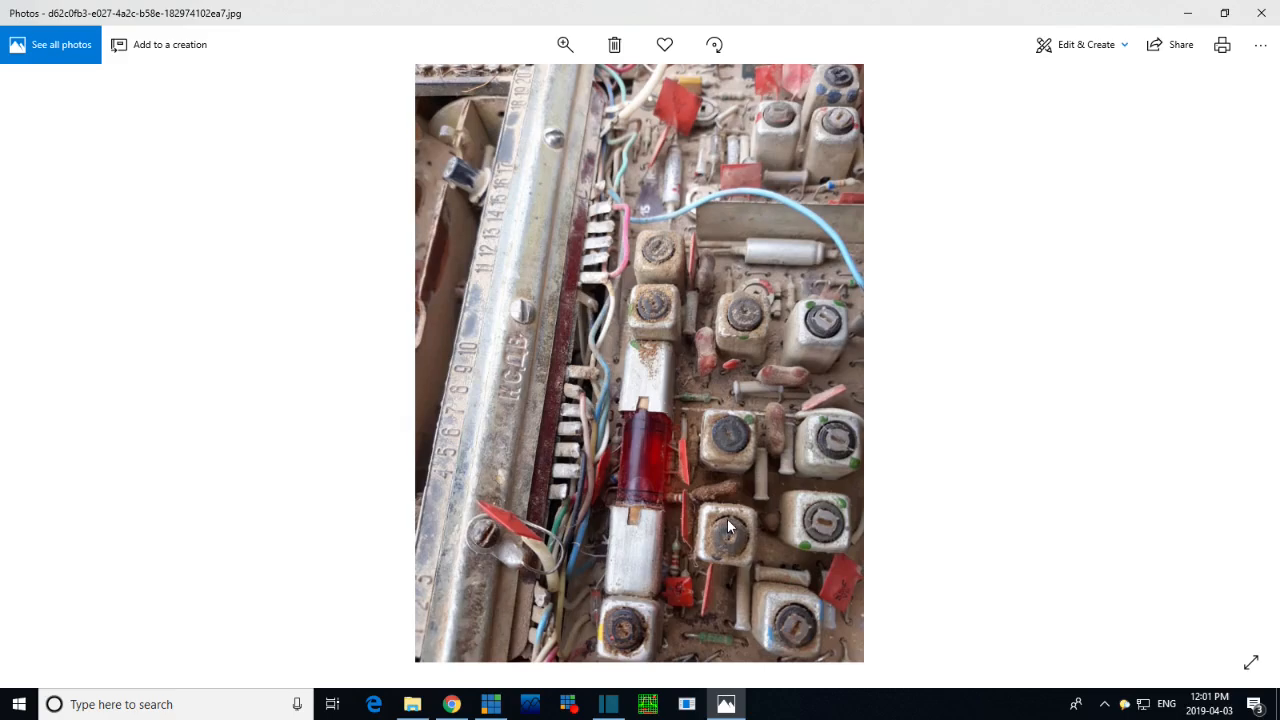
pyautogui.moveTo(721, 517)
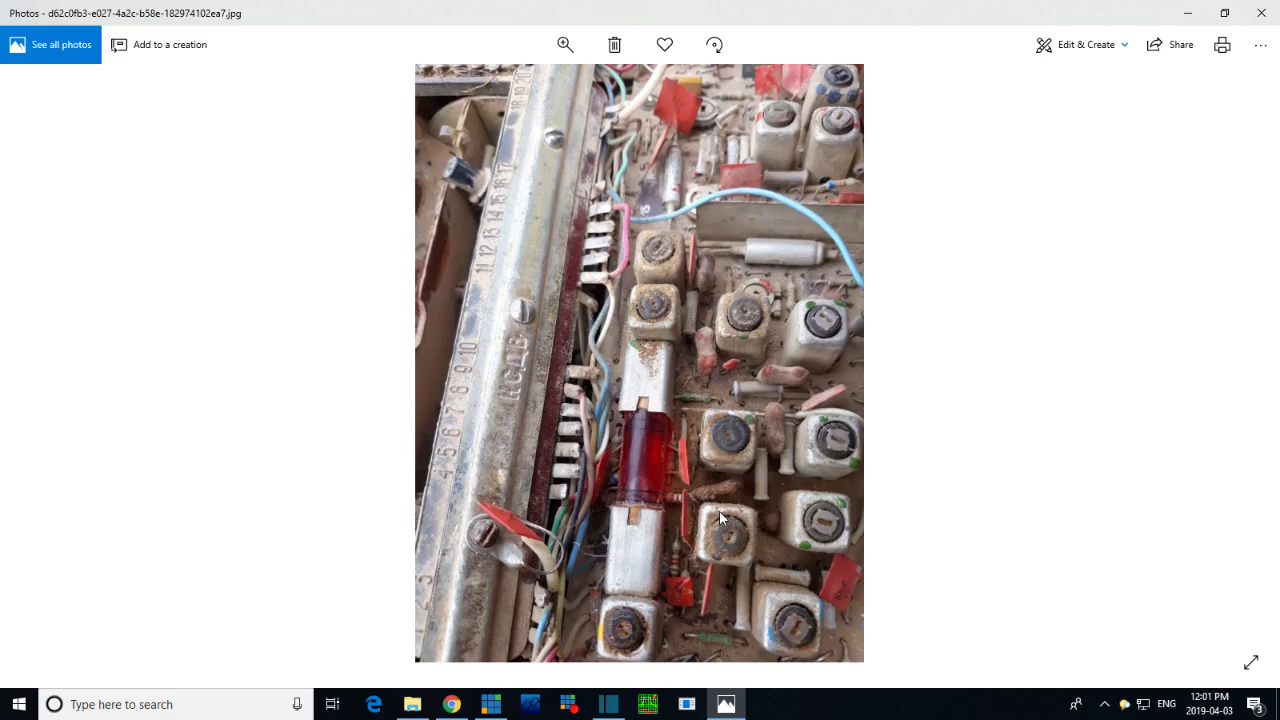
pyautogui.moveTo(725, 510)
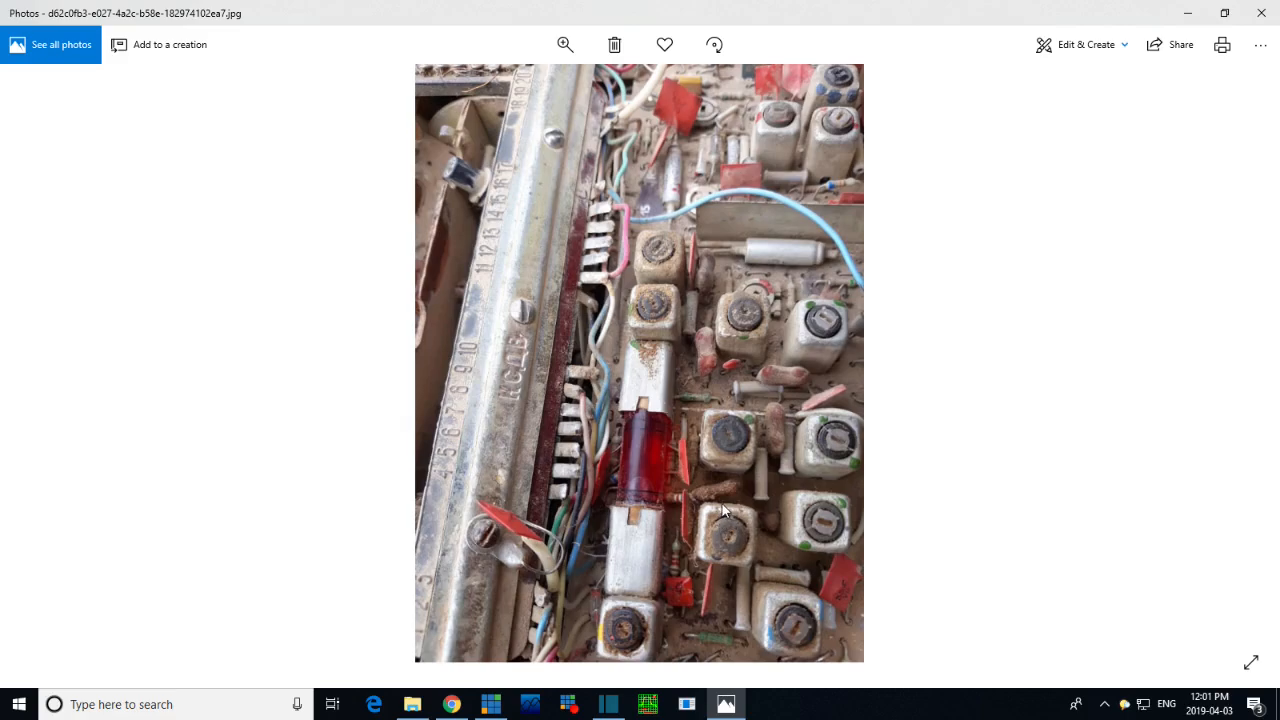
pyautogui.moveTo(770, 484)
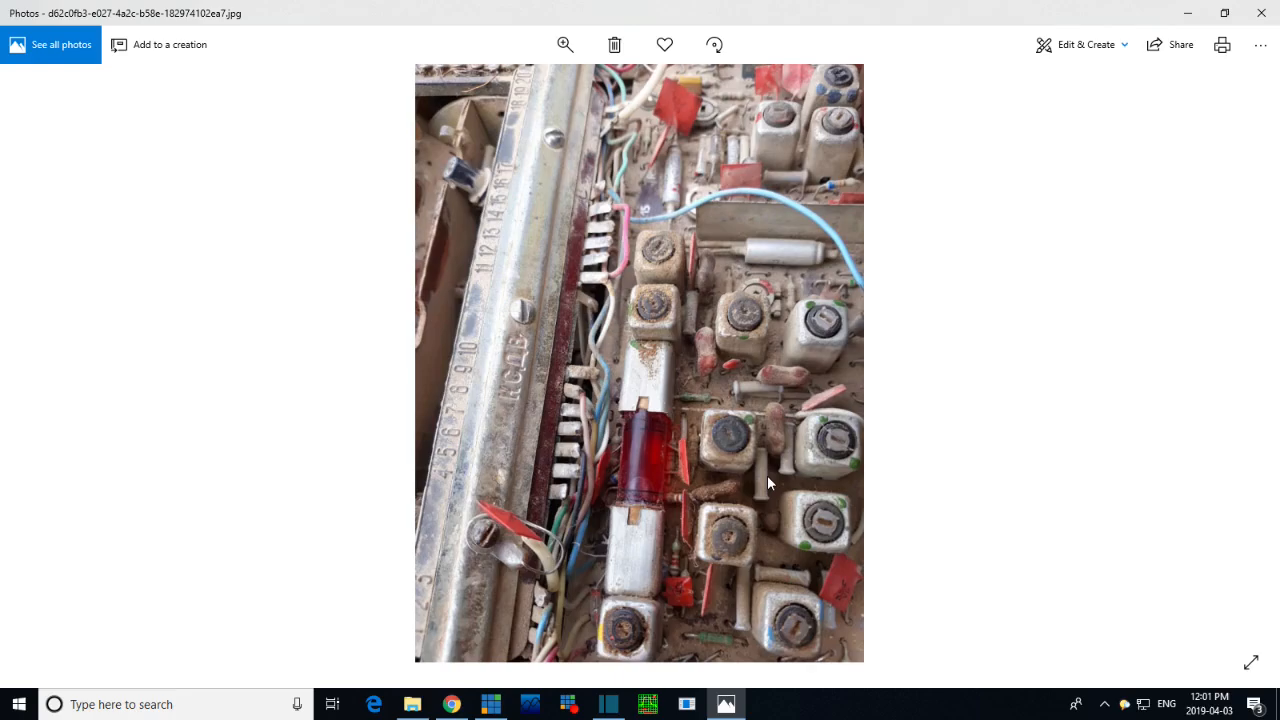
pyautogui.moveTo(762, 492)
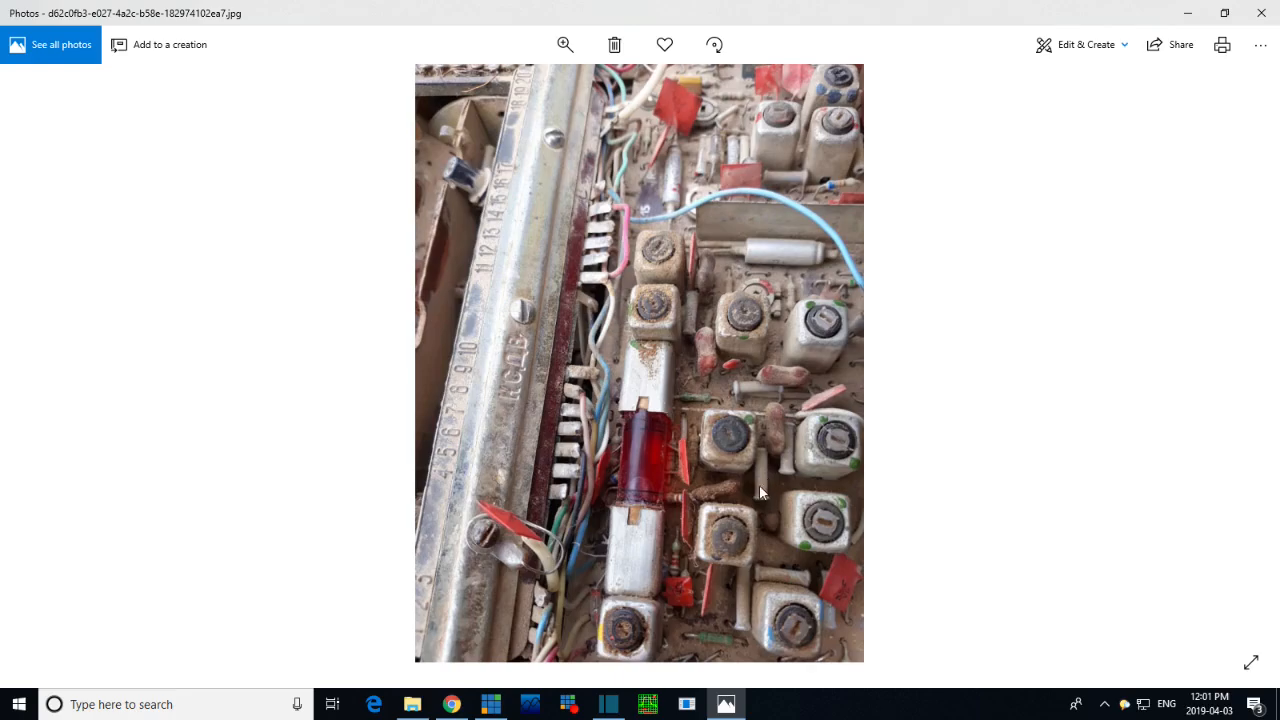